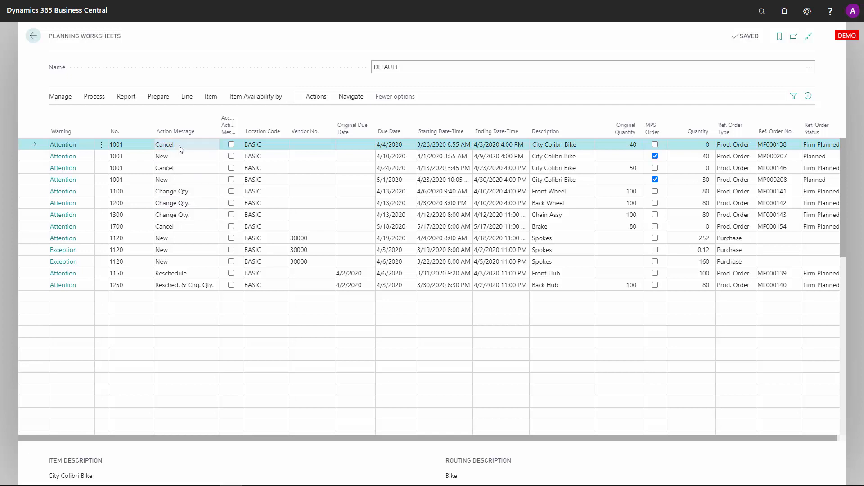
- Select the planning line for item 1001 and run the Graphical Inventory Profile with No. filter 1001
{"action": "left_click", "coordinate": [185, 144]}
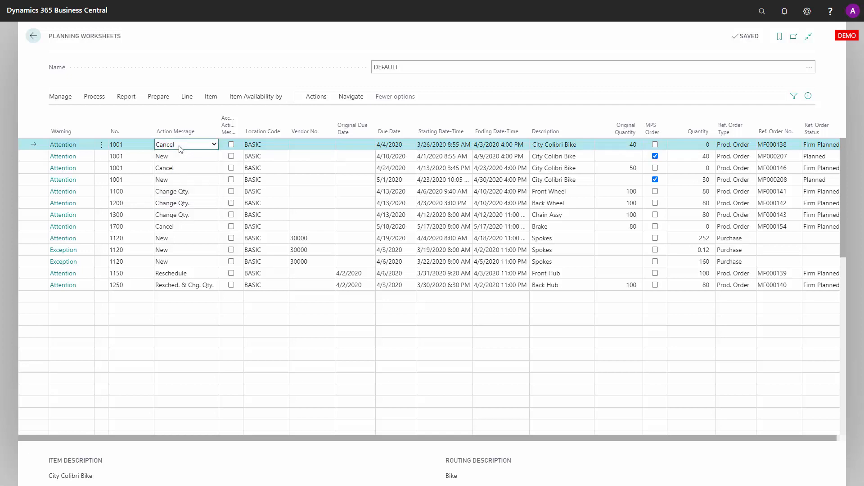
{"action": "left_click", "coordinate": [130, 144]}
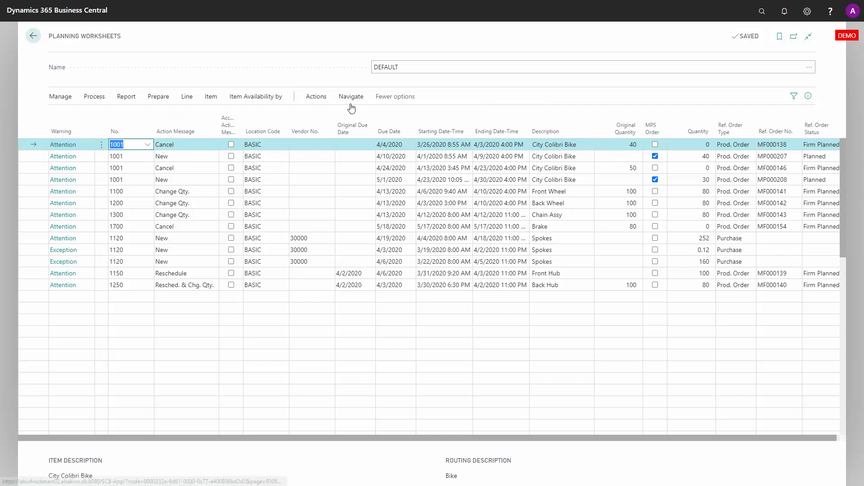
{"action": "left_click", "coordinate": [350, 96]}
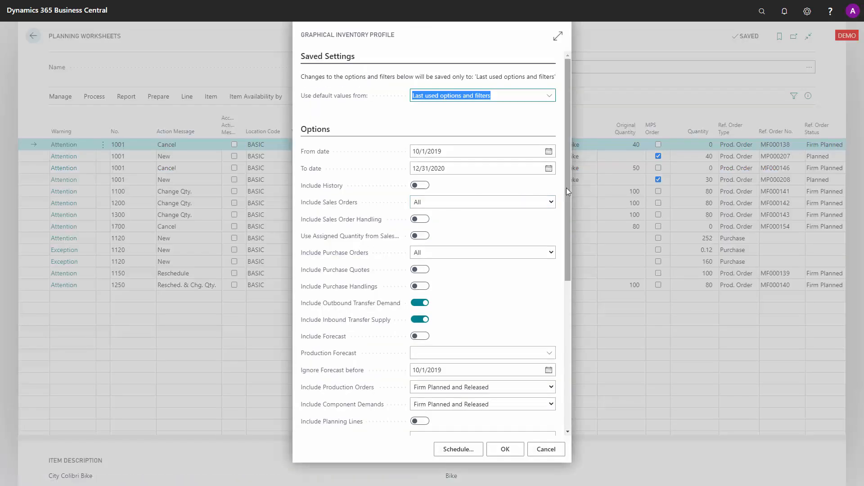
{"action": "scroll", "scroll_direction": "down", "scroll_amount": 3}
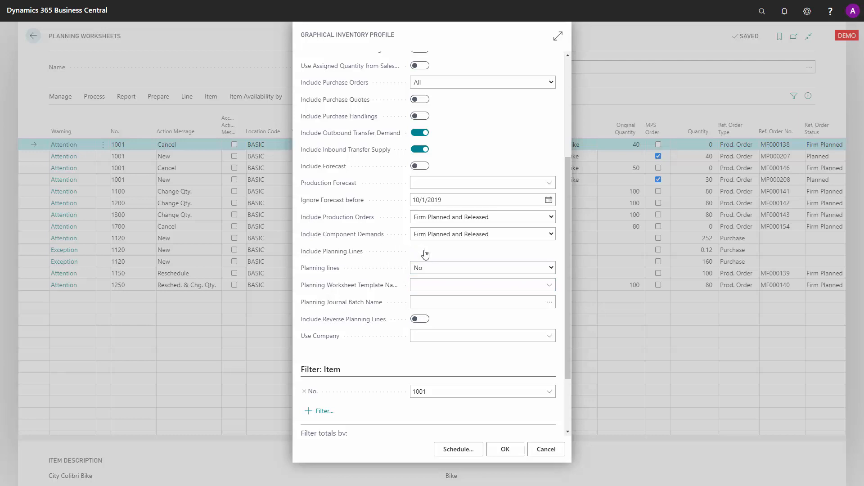
{"action": "left_click", "coordinate": [504, 448]}
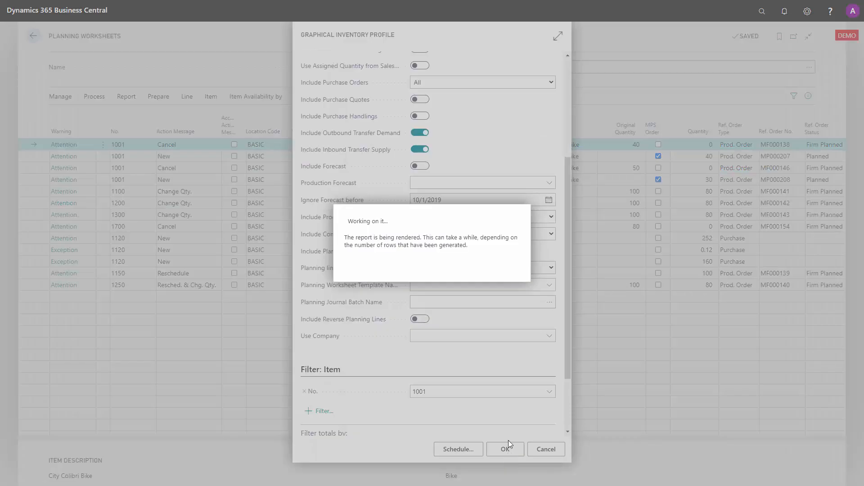
- Hide the stock-after-planning series in the chart, then show it again
{"action": "left_click", "coordinate": [504, 449]}
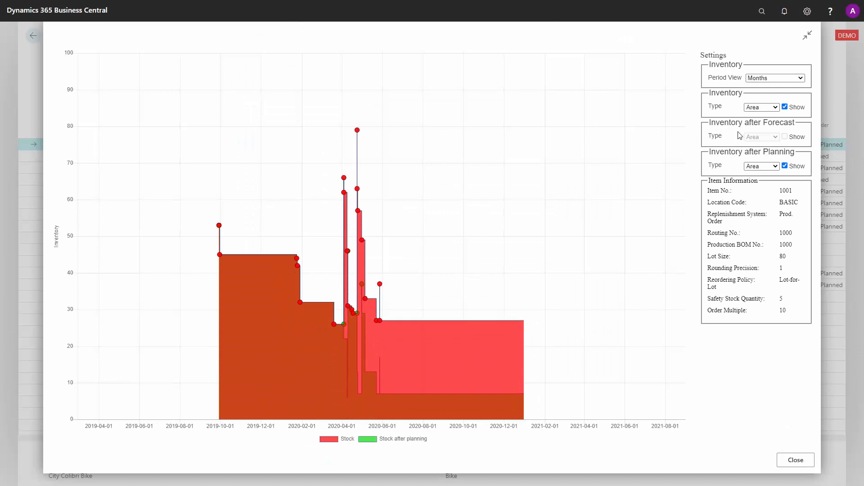
{"action": "left_click", "coordinate": [785, 166]}
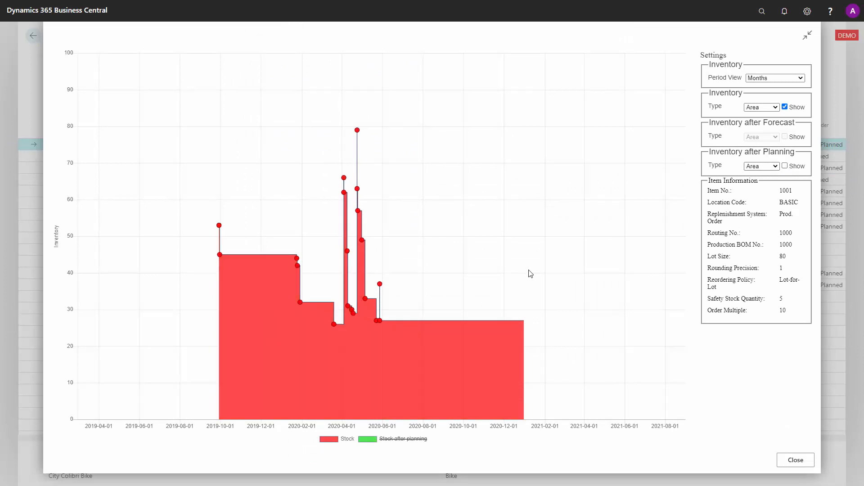
{"action": "mouse_move", "coordinate": [738, 146]}
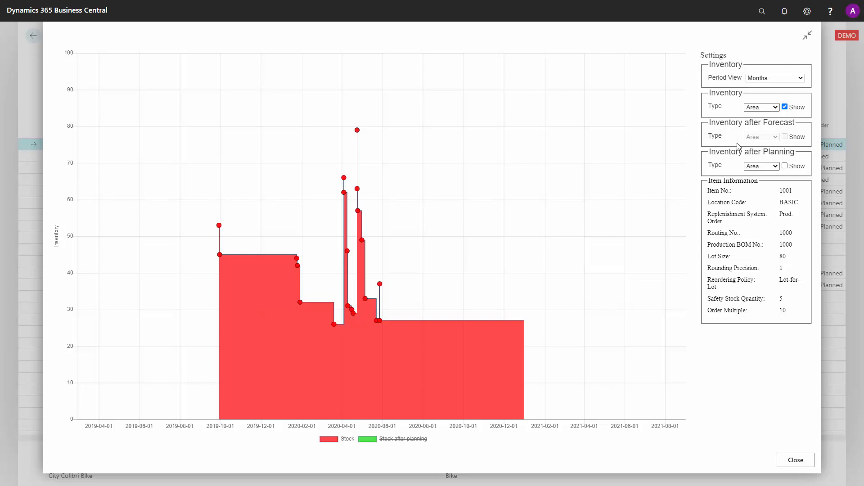
{"action": "left_click", "coordinate": [786, 166]}
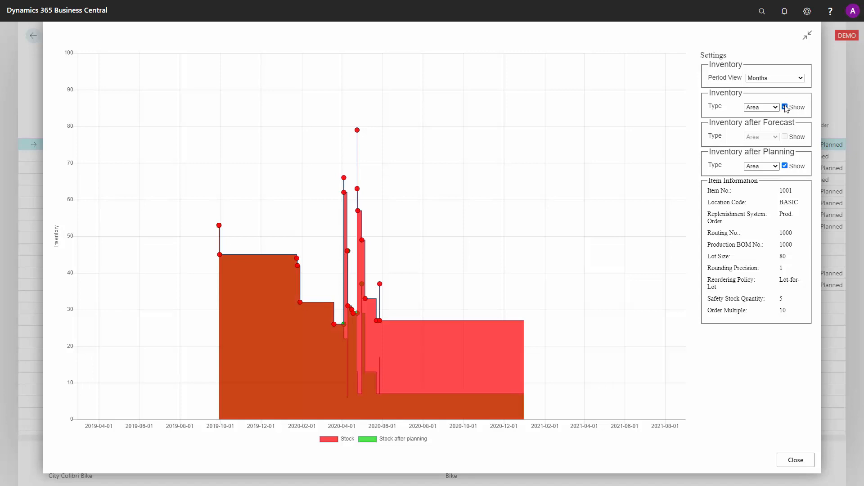
- Hide the current stock series so only the green stock-after-planning line remains
{"action": "left_click", "coordinate": [785, 107]}
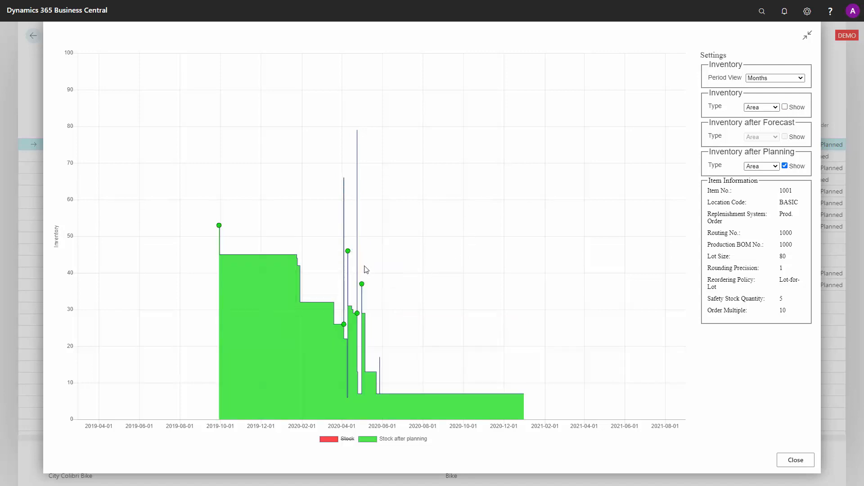
{"action": "mouse_move", "coordinate": [356, 284]}
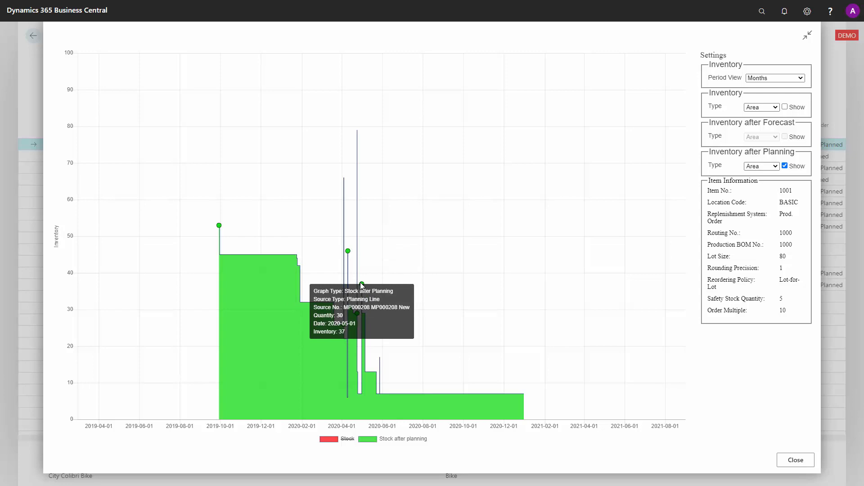
{"action": "mouse_move", "coordinate": [453, 301]}
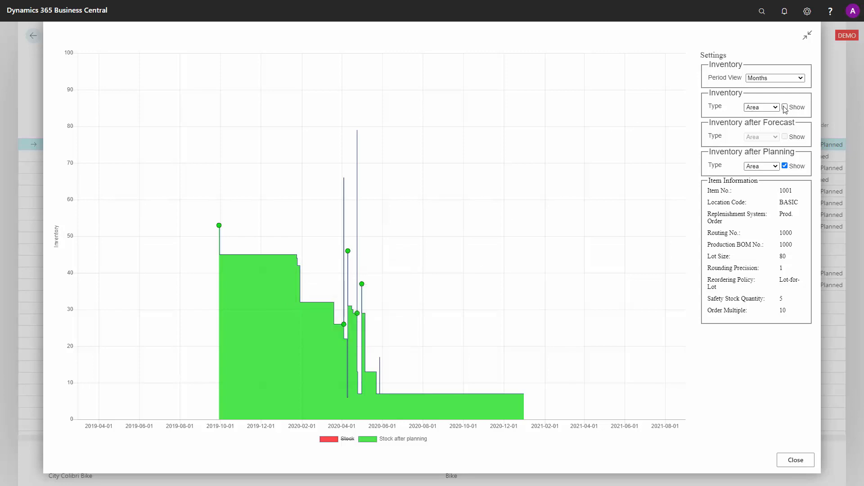
- Show the current stock series again so red stock overlays the green stock-after-planning
{"action": "left_click", "coordinate": [785, 107]}
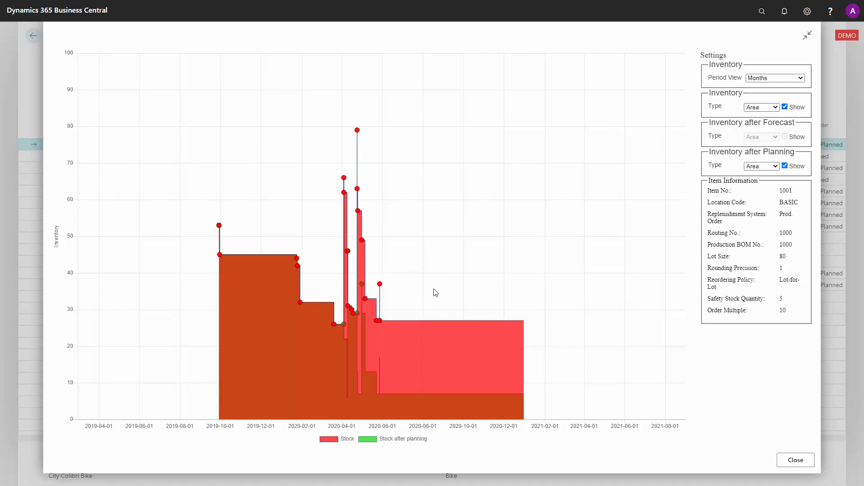
{"action": "mouse_move", "coordinate": [383, 330]}
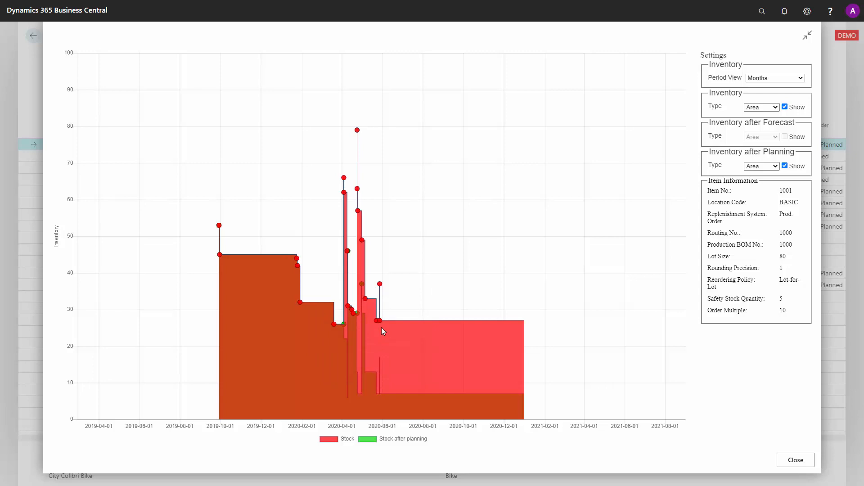
{"action": "mouse_move", "coordinate": [383, 397]}
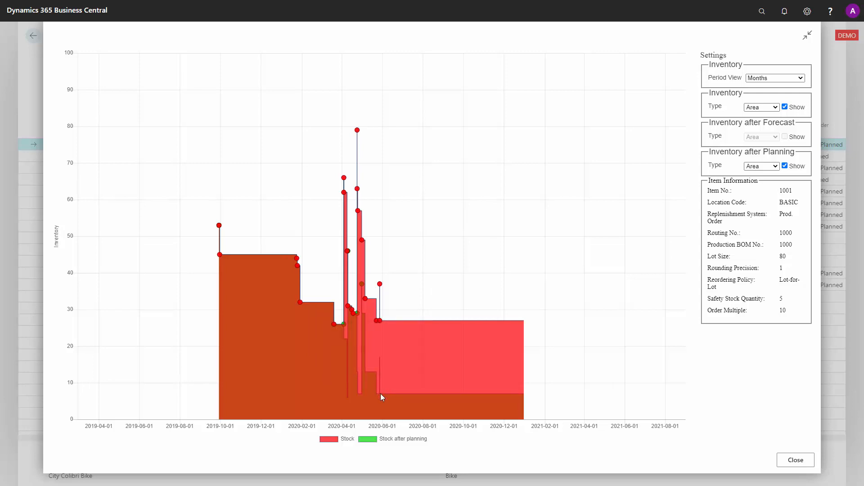